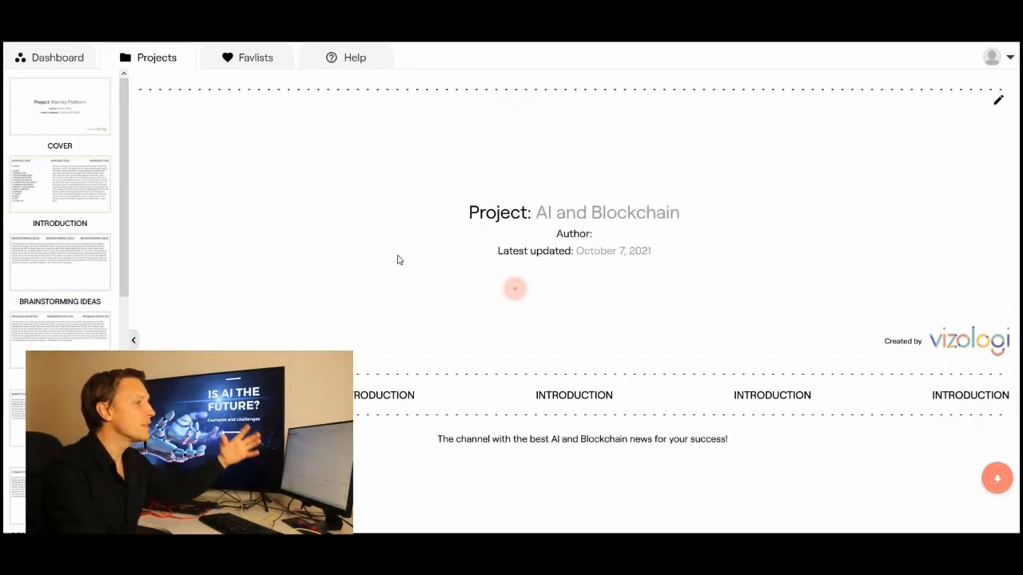
Scroll past the SWOT, PEST and Conclusions sections and download the project as a slide presentation
{"action": "scroll", "scroll_direction": "down", "scroll_amount": 3}
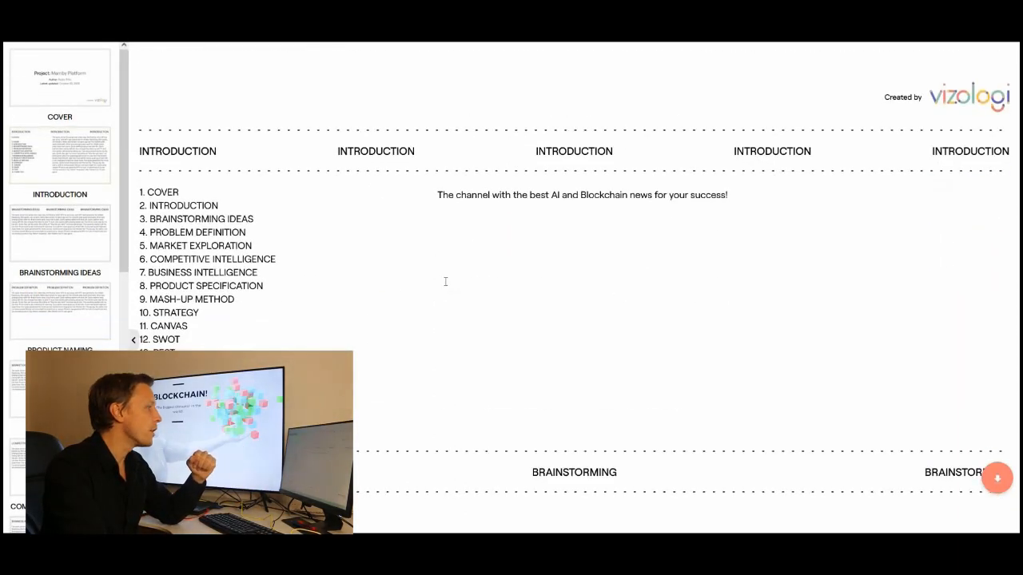
{"action": "scroll", "scroll_direction": "down", "scroll_amount": 3}
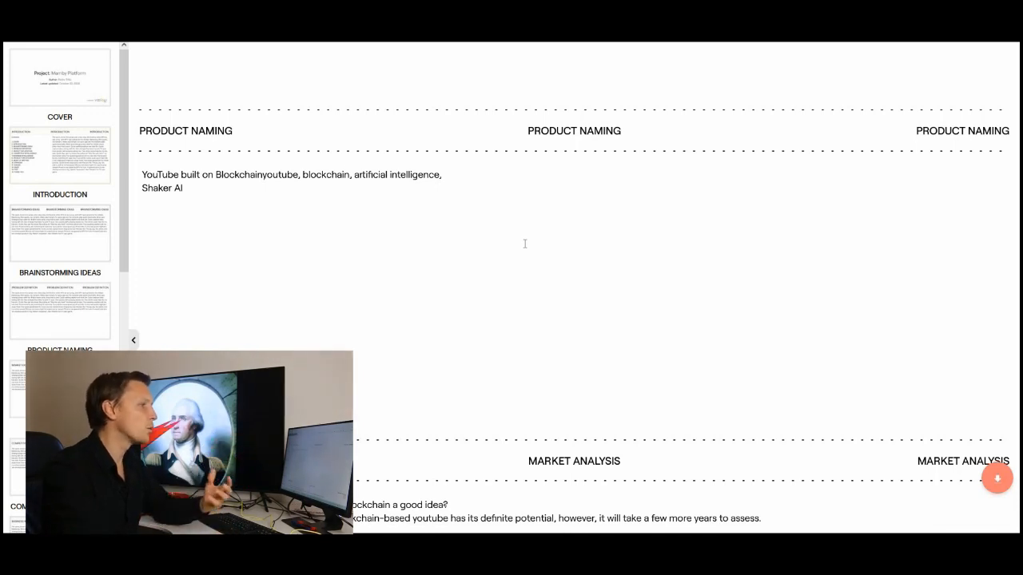
{"action": "scroll", "scroll_direction": "down", "scroll_amount": 3}
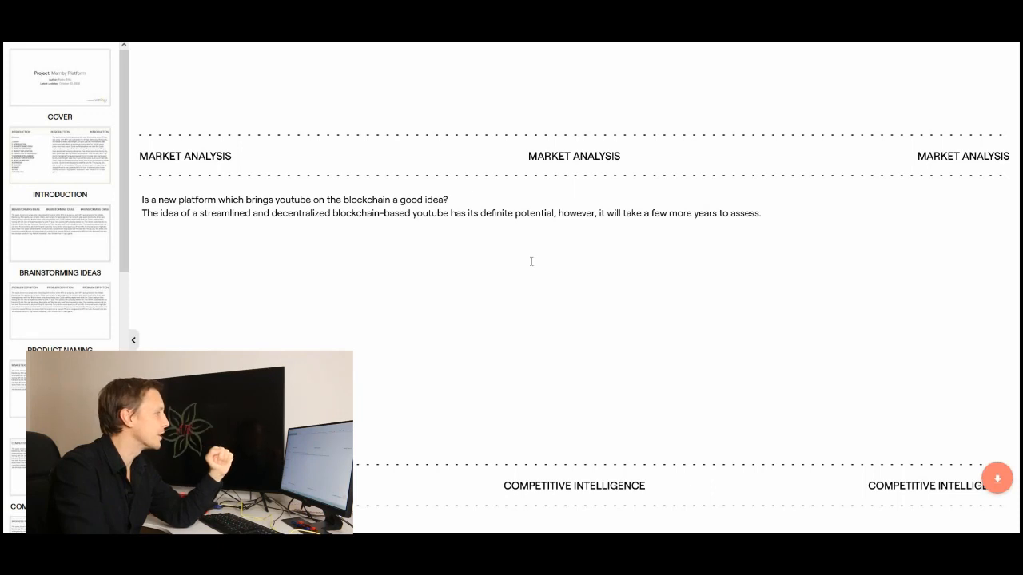
{"action": "scroll", "scroll_direction": "down", "scroll_amount": 3}
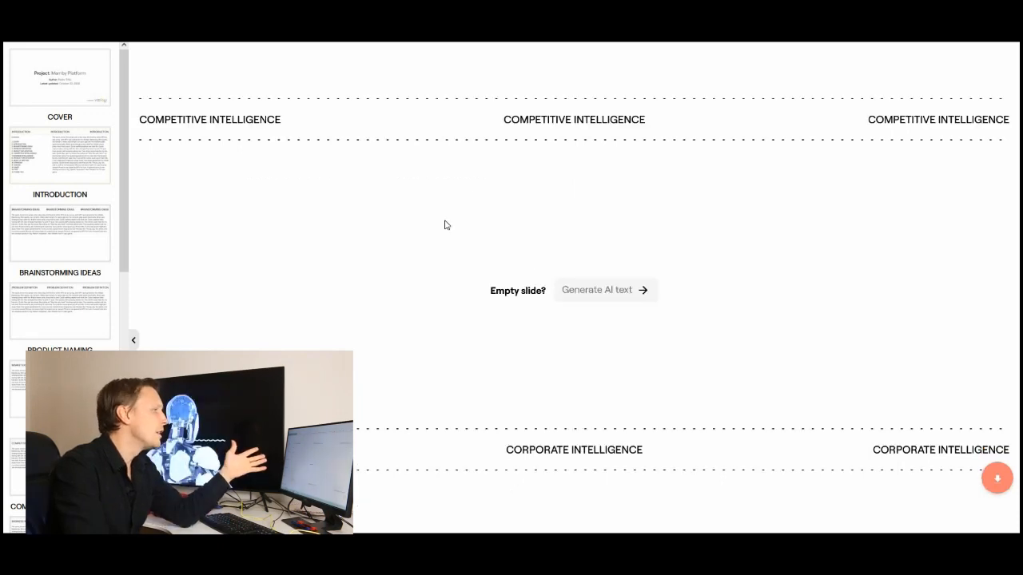
{"action": "scroll", "scroll_direction": "down", "scroll_amount": 3}
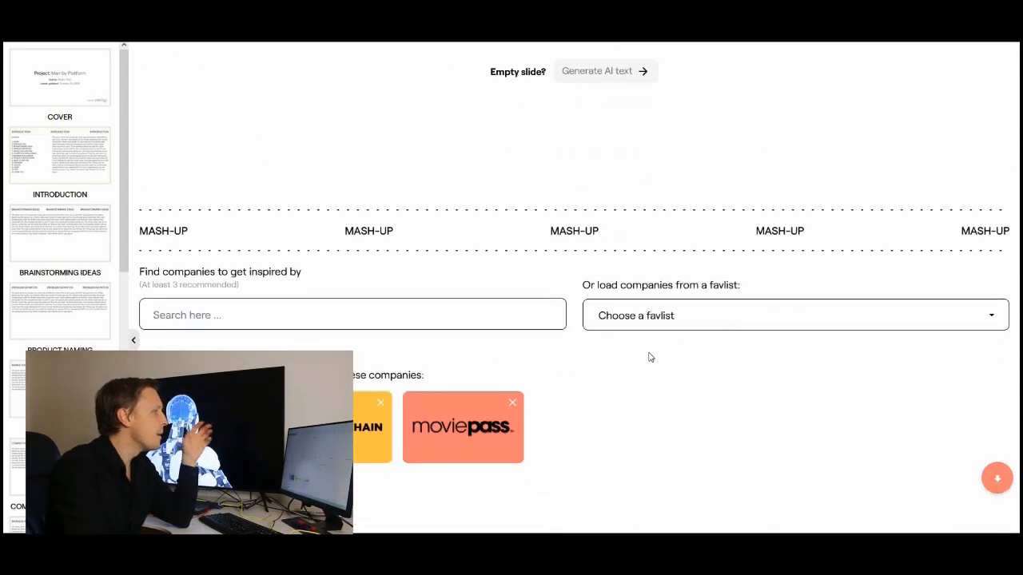
{"action": "scroll", "scroll_direction": "down", "scroll_amount": 3}
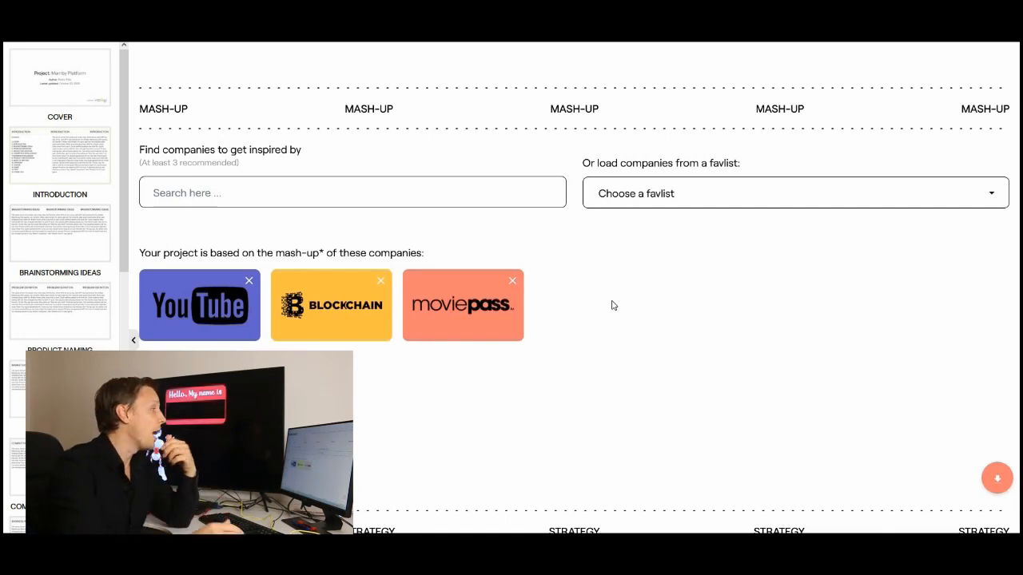
{"action": "mouse_move", "coordinate": [677, 281]}
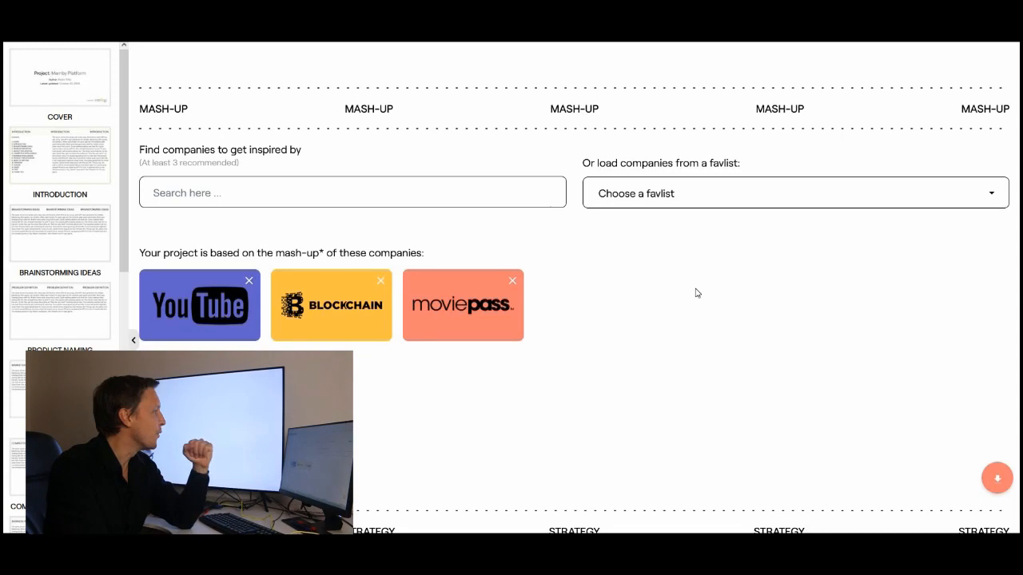
{"action": "scroll", "scroll_direction": "down", "scroll_amount": 3}
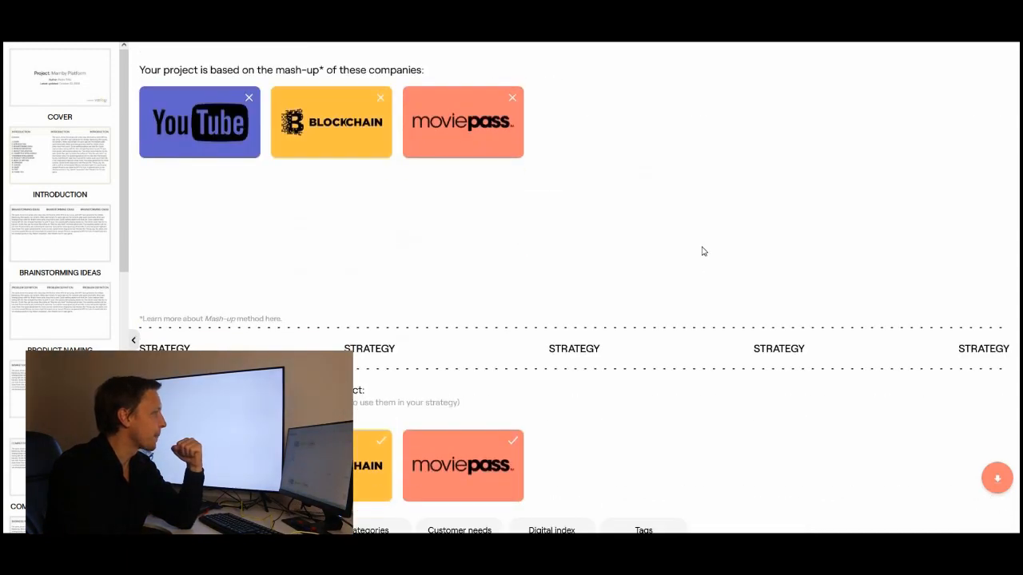
{"action": "scroll", "scroll_direction": "down", "scroll_amount": 3}
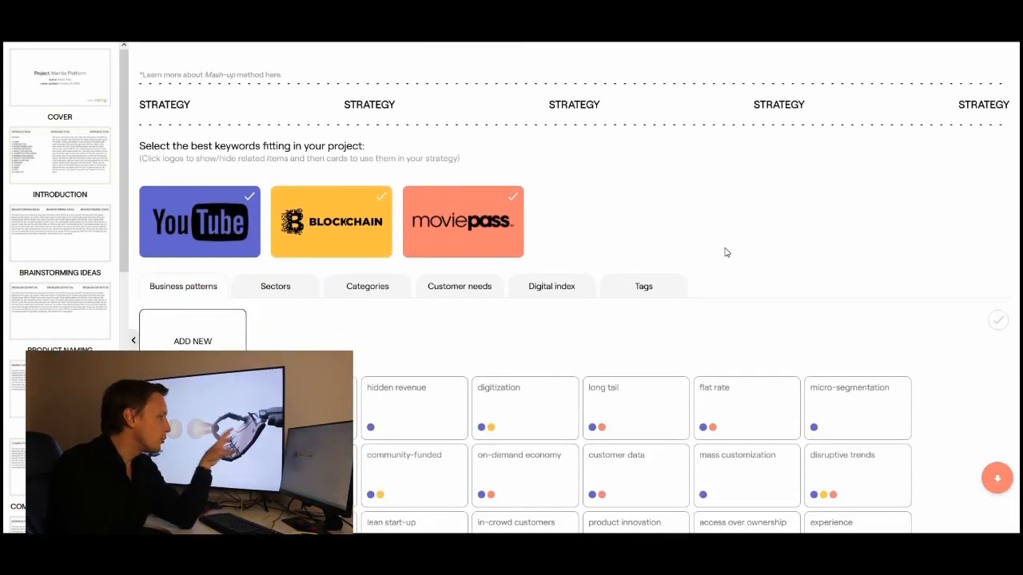
{"action": "scroll", "scroll_direction": "down", "scroll_amount": 3}
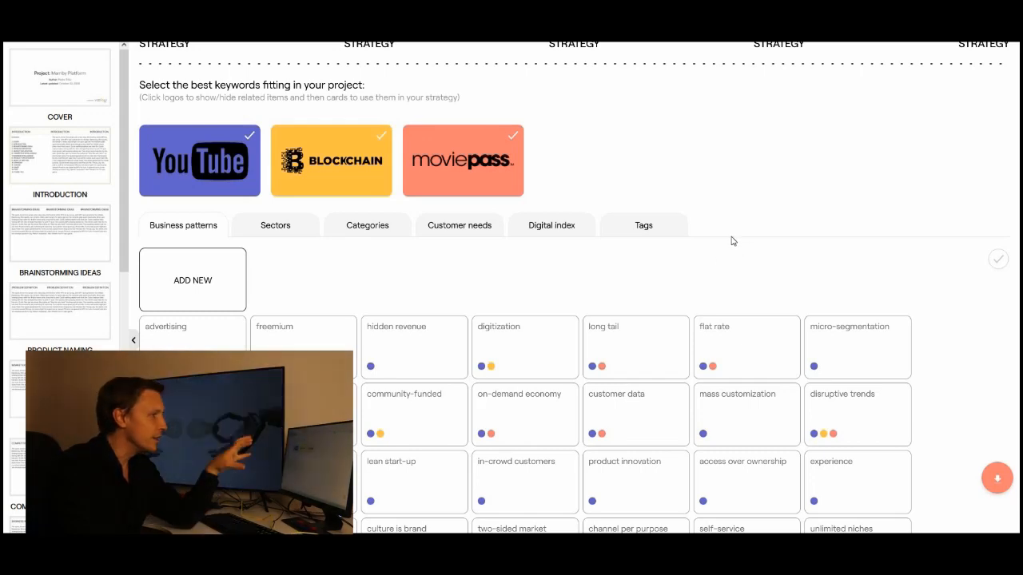
{"action": "scroll", "scroll_direction": "down", "scroll_amount": 3}
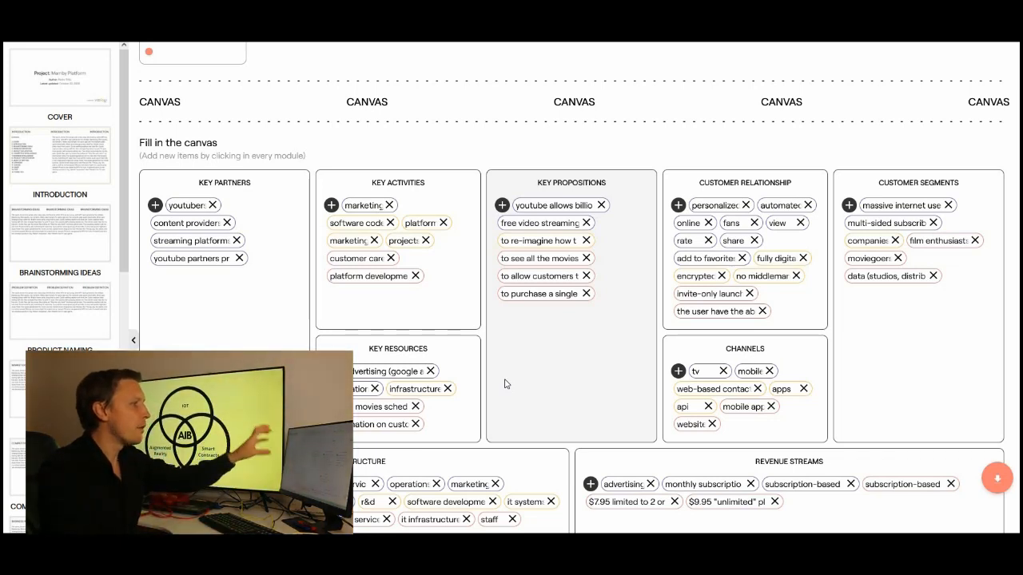
{"action": "scroll", "scroll_direction": "down", "scroll_amount": 3}
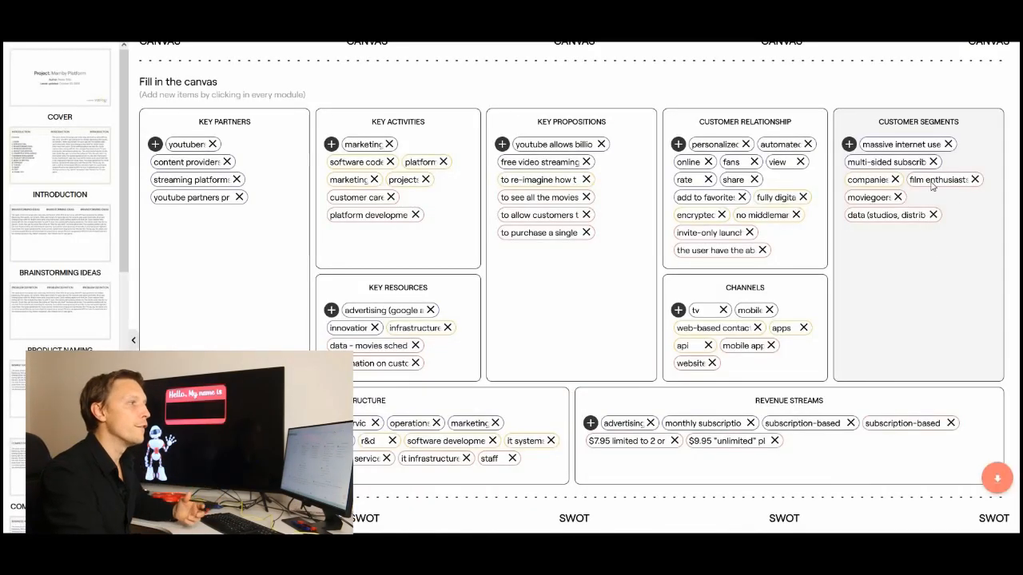
{"action": "mouse_move", "coordinate": [943, 179]}
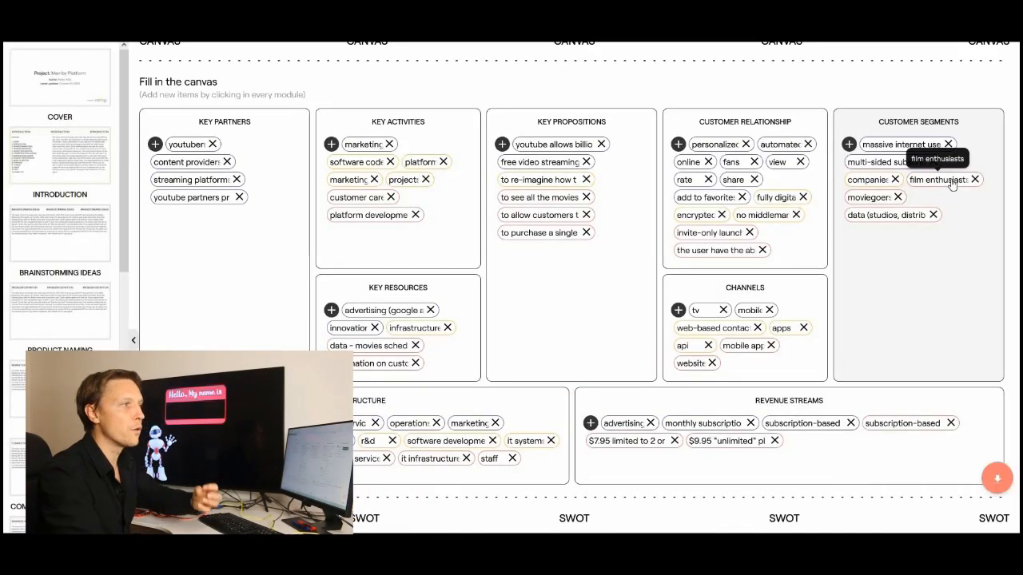
{"action": "mouse_move", "coordinate": [969, 281]}
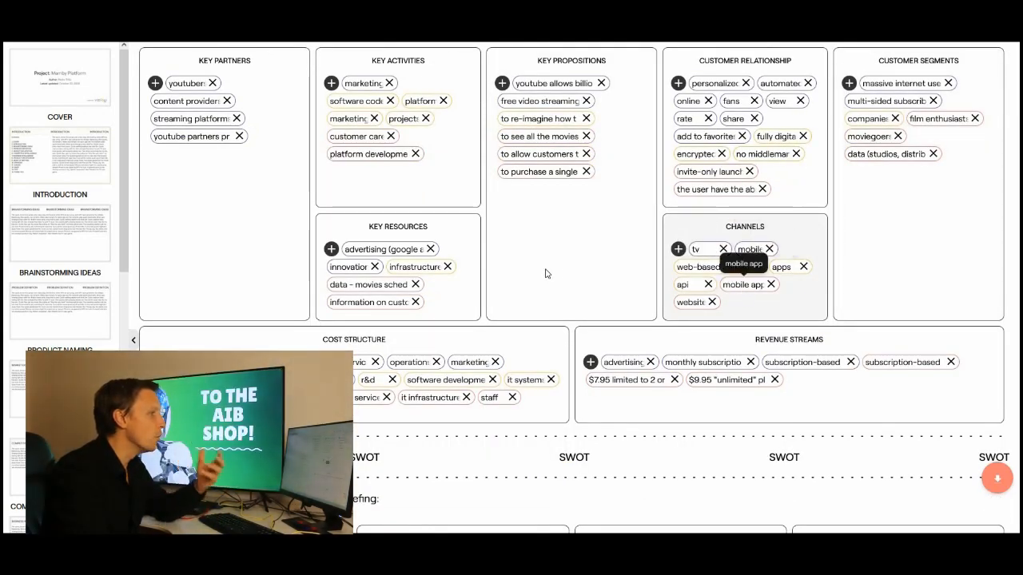
{"action": "scroll", "scroll_direction": "down", "scroll_amount": 3}
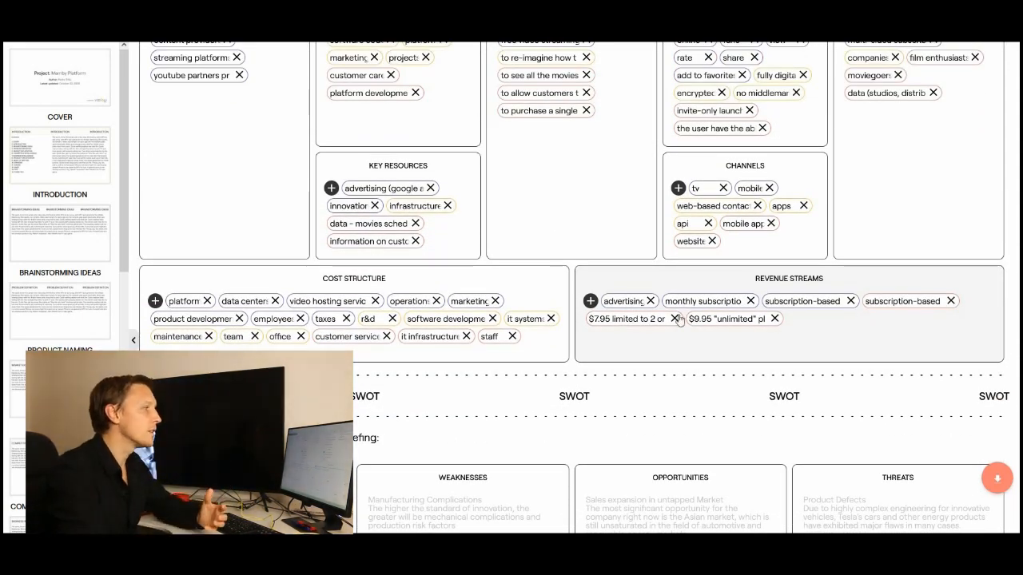
{"action": "mouse_move", "coordinate": [623, 300]}
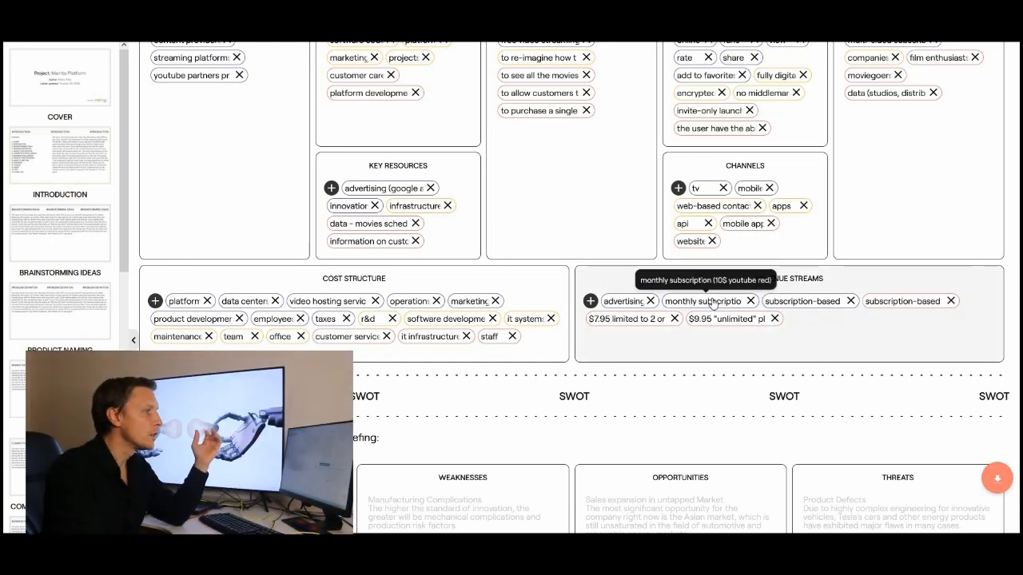
{"action": "mouse_move", "coordinate": [839, 339]}
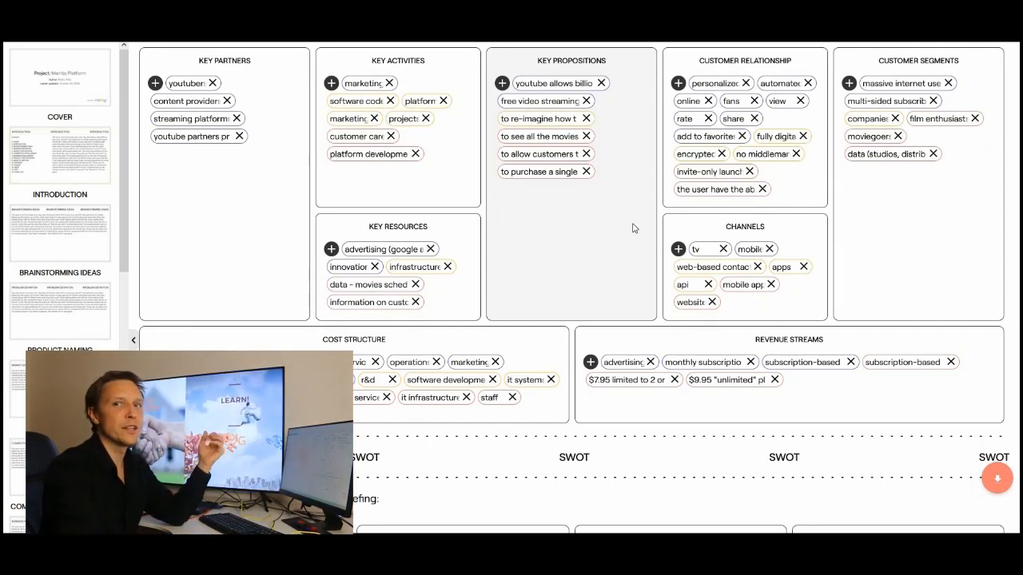
{"action": "scroll", "scroll_direction": "down", "scroll_amount": 3}
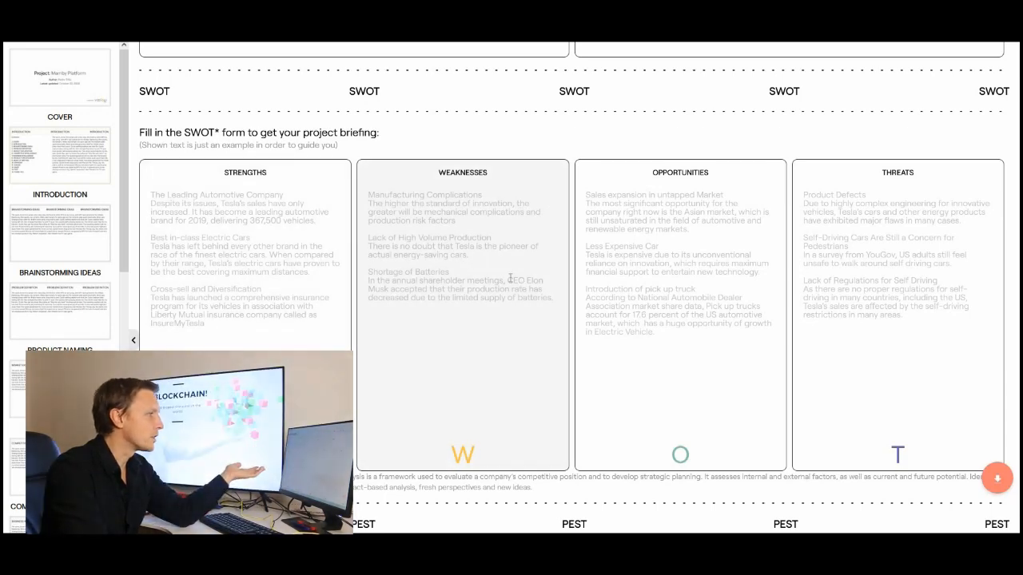
{"action": "scroll", "scroll_direction": "down", "scroll_amount": 3}
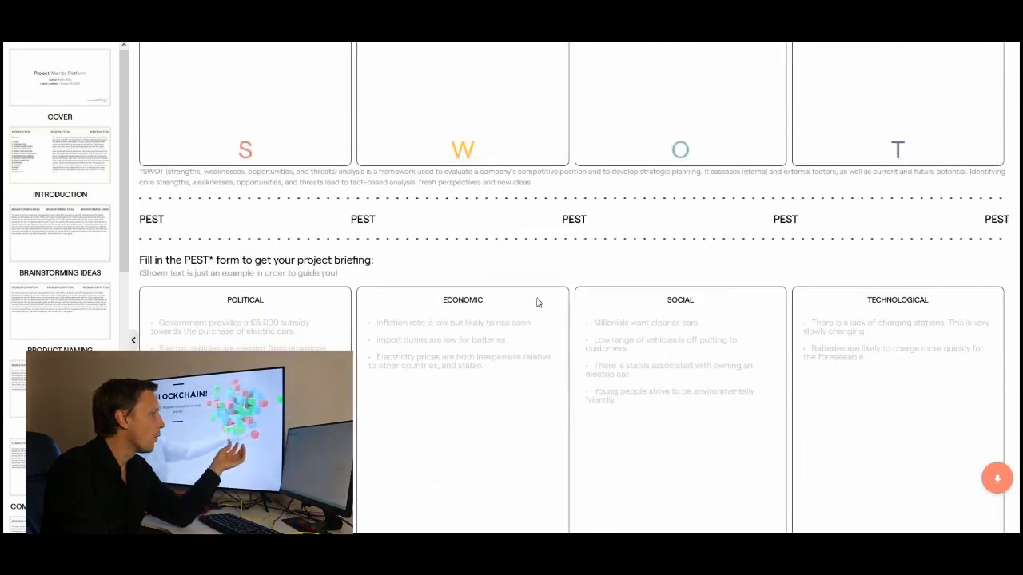
{"action": "scroll", "scroll_direction": "down", "scroll_amount": 3}
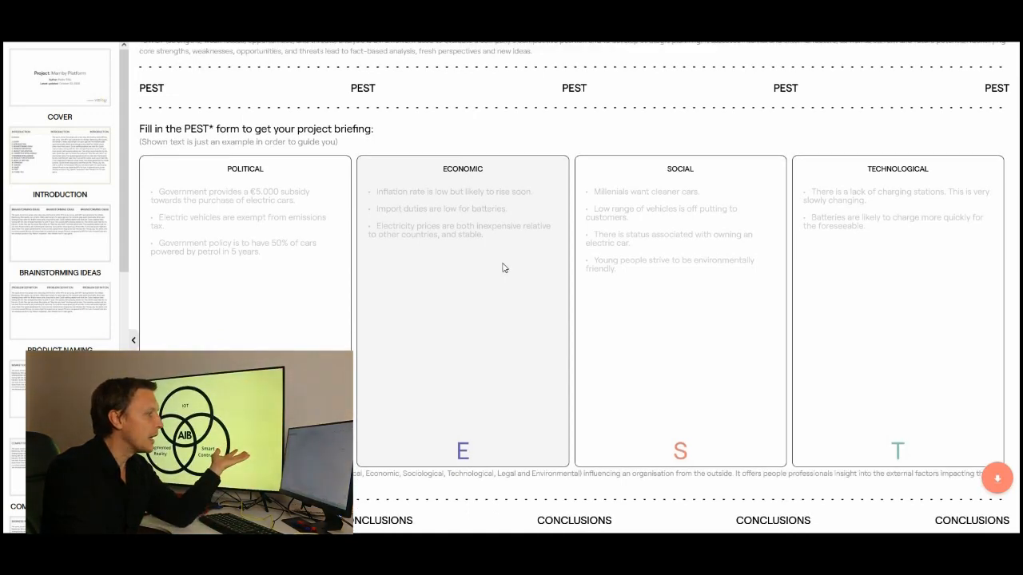
{"action": "scroll", "scroll_direction": "down", "scroll_amount": 3}
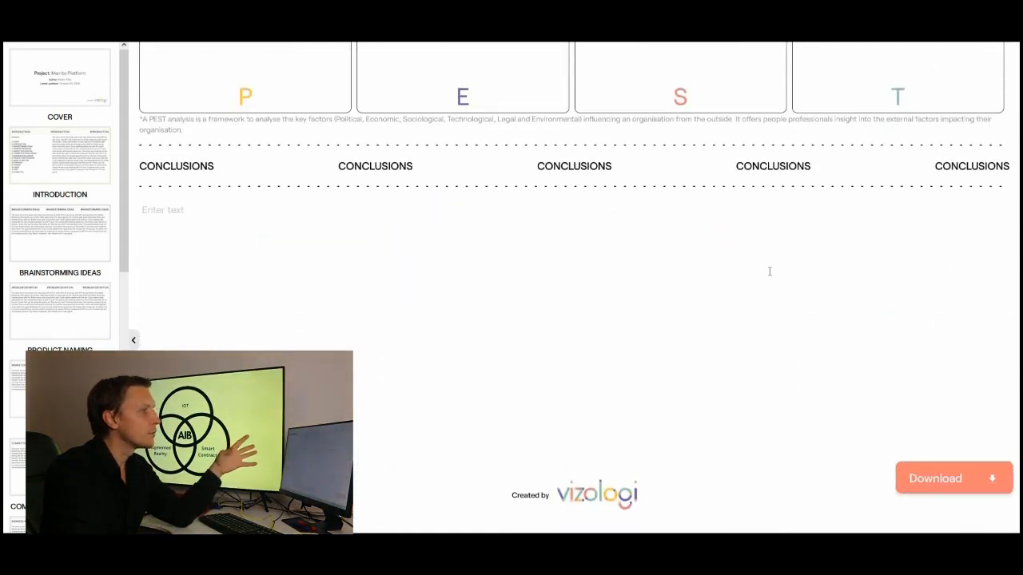
{"action": "left_click", "coordinate": [934, 478]}
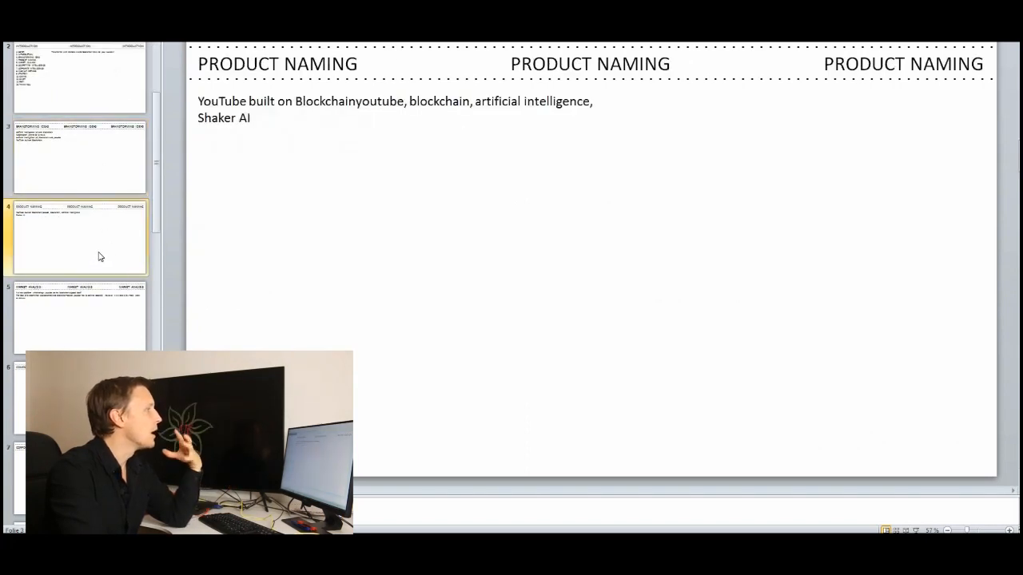
View the business model canvas slide in the exported PowerPoint presentation
{"action": "left_click", "coordinate": [80, 317]}
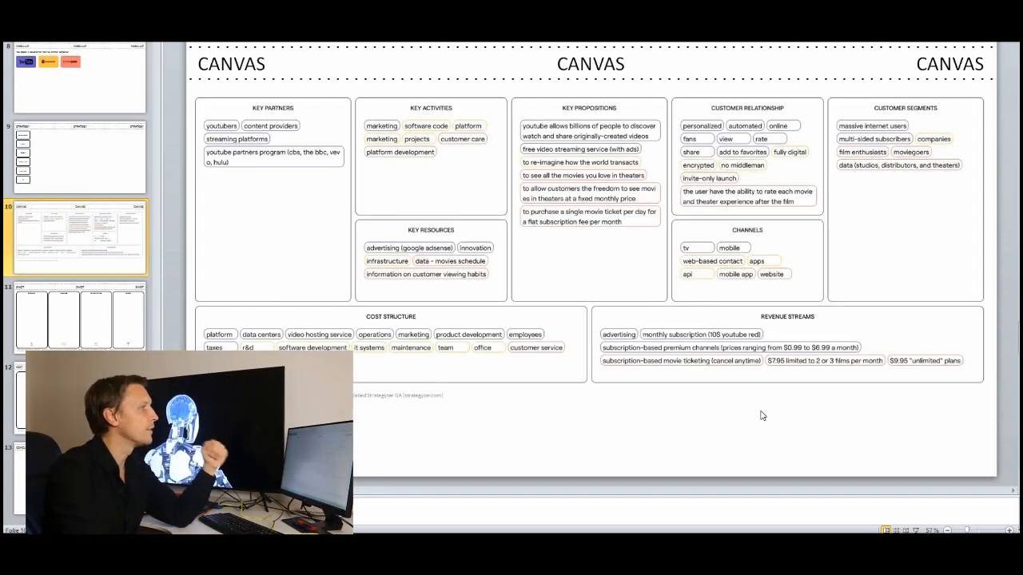
{"action": "mouse_move", "coordinate": [688, 414]}
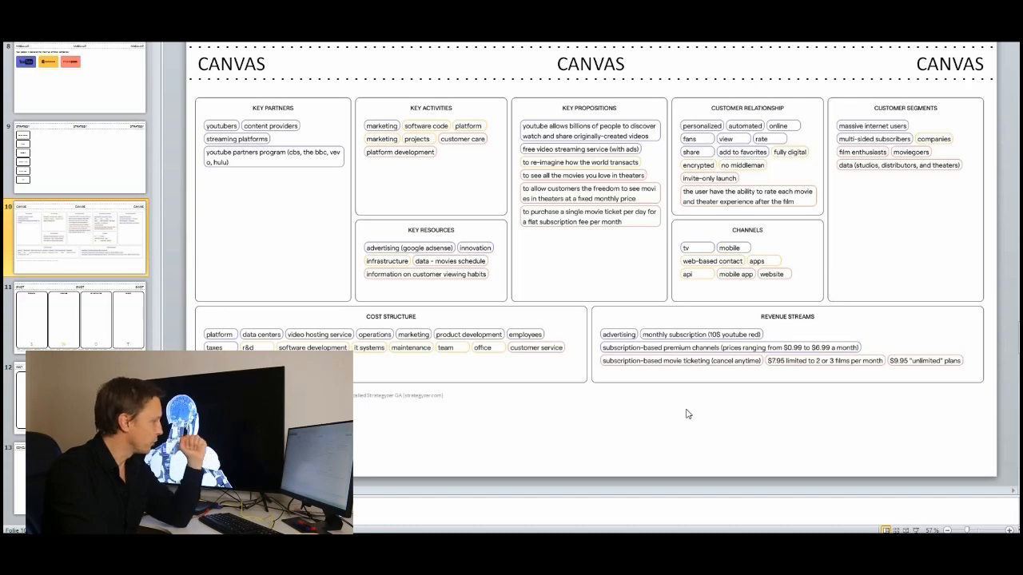